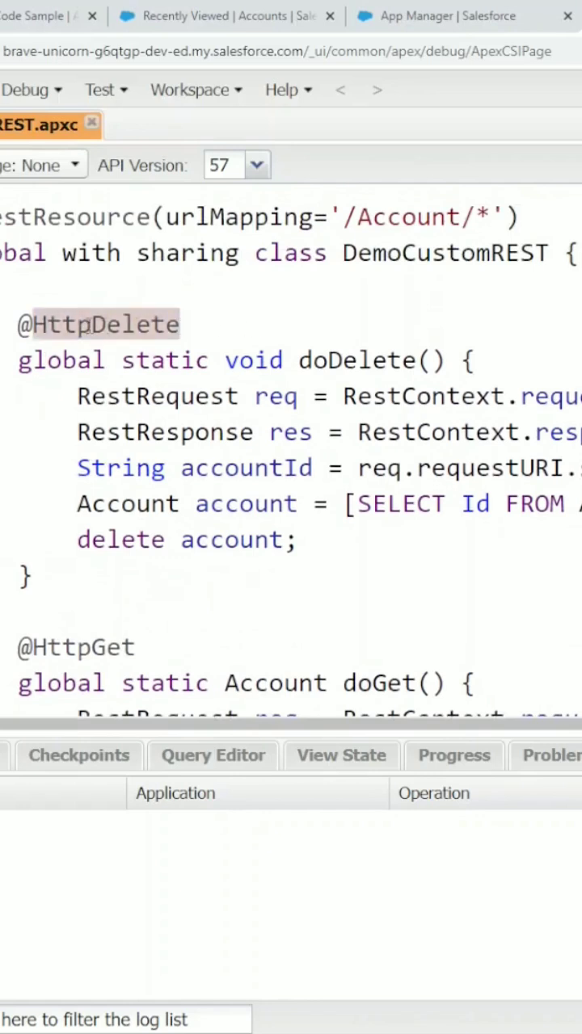
left_click(320, 361)
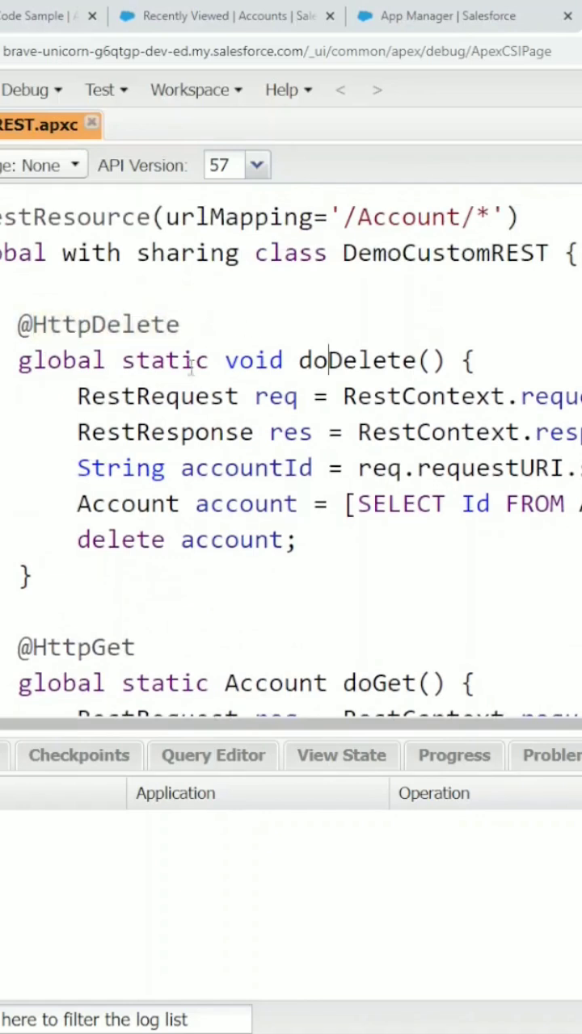
triple_click(242, 358)
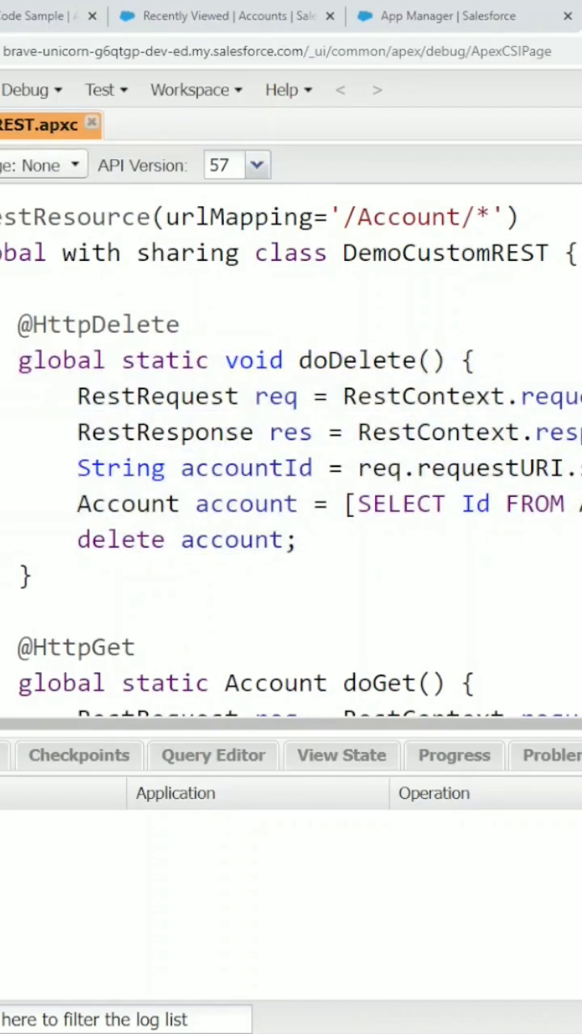
double_click(277, 396)
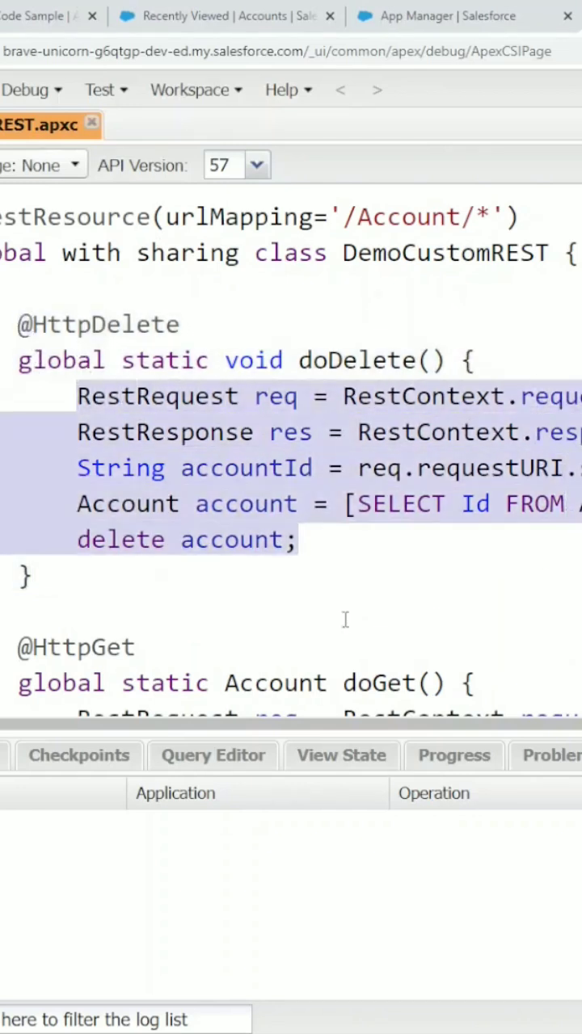
left_click(298, 540)
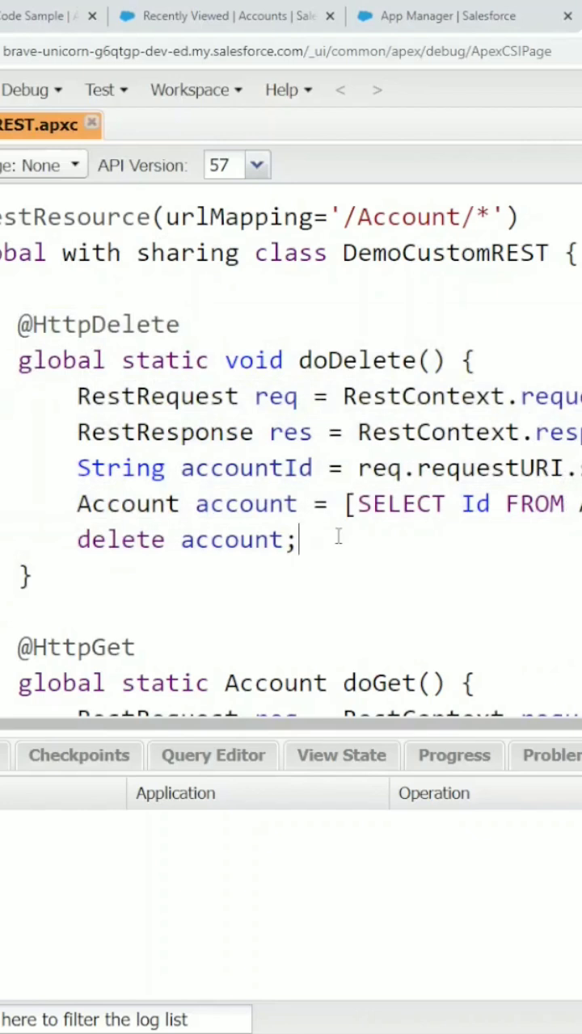